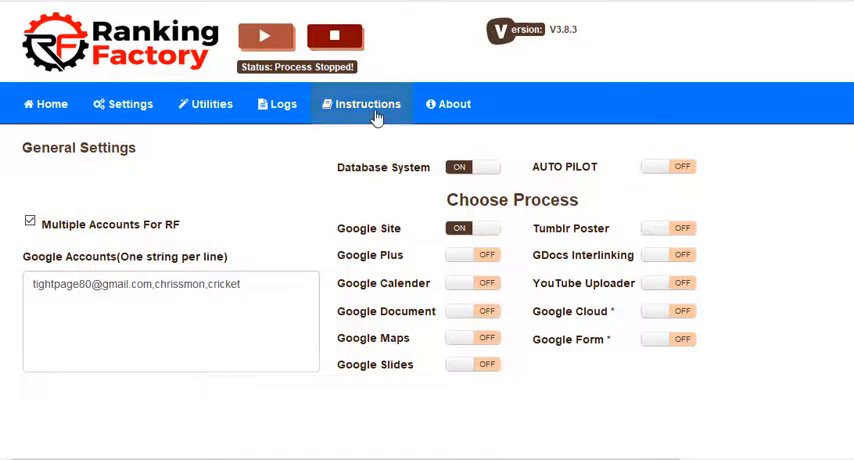
pyautogui.moveTo(418, 152)
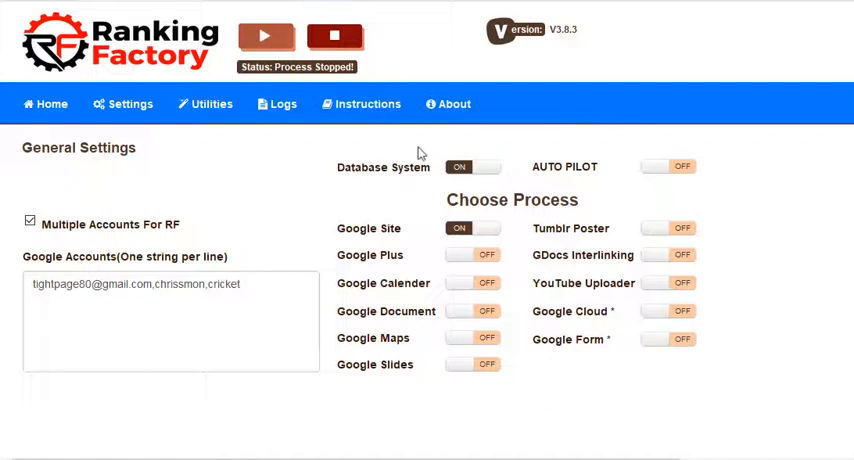
pyautogui.moveTo(444, 174)
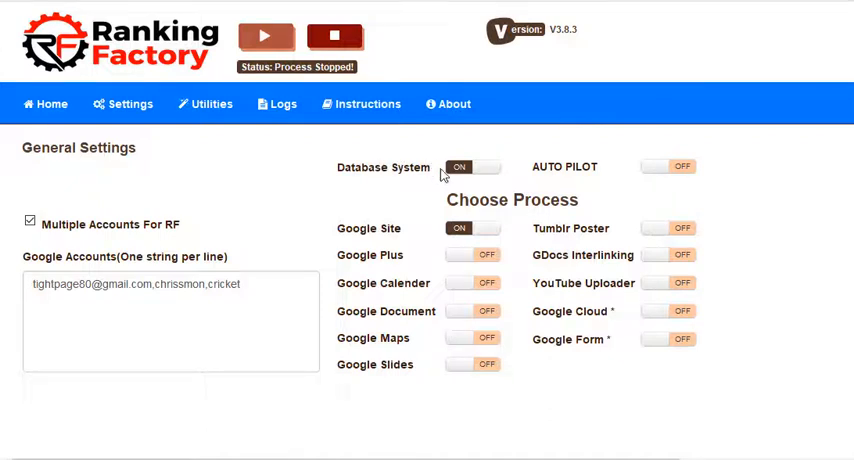
pyautogui.moveTo(462, 172)
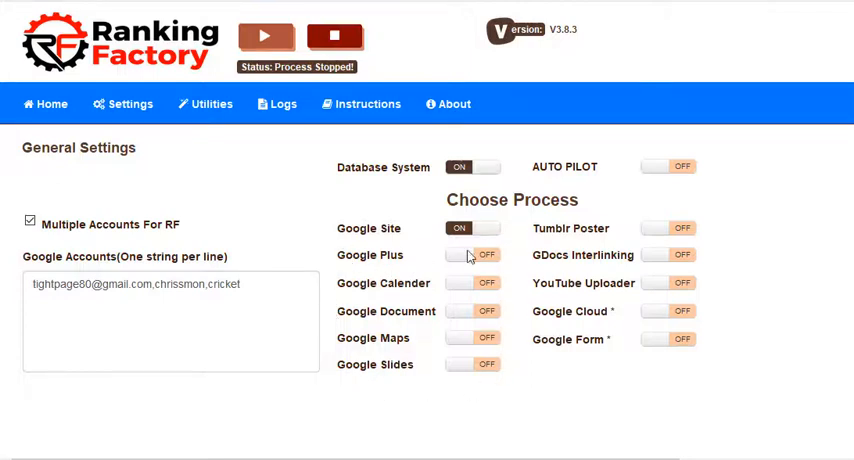
# Step: Browse the Google Site Files inputs and open the cricket folder in File Explorer
pyautogui.click(212, 104)
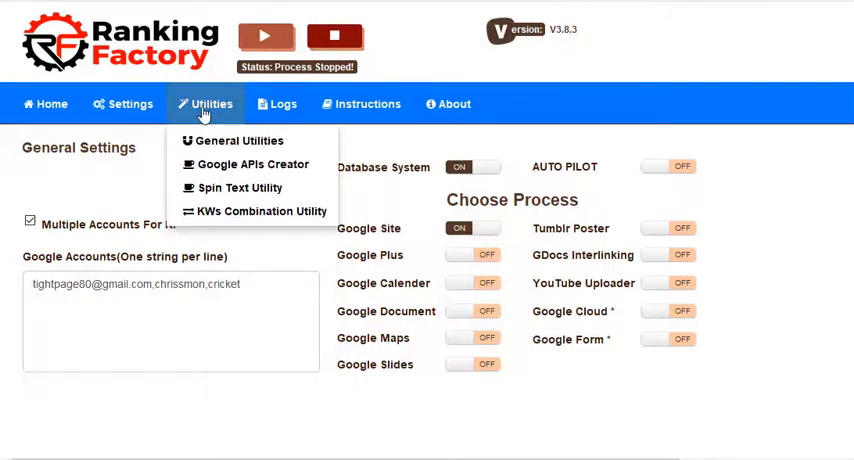
pyautogui.click(204, 104)
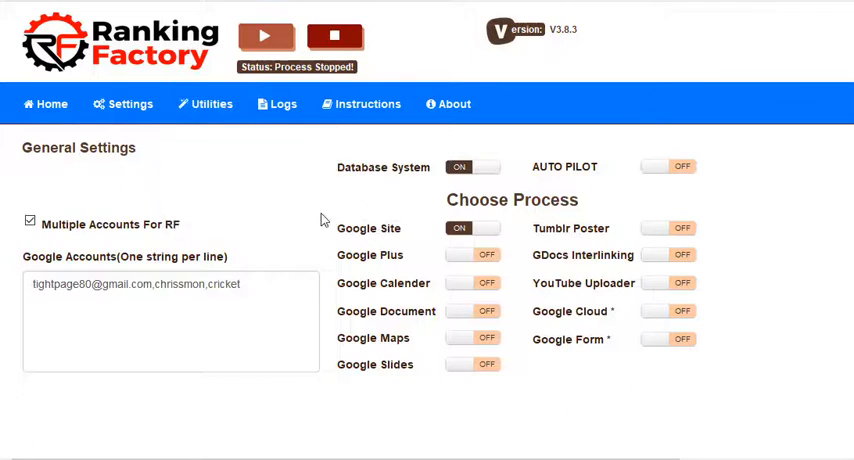
pyautogui.moveTo(570, 36)
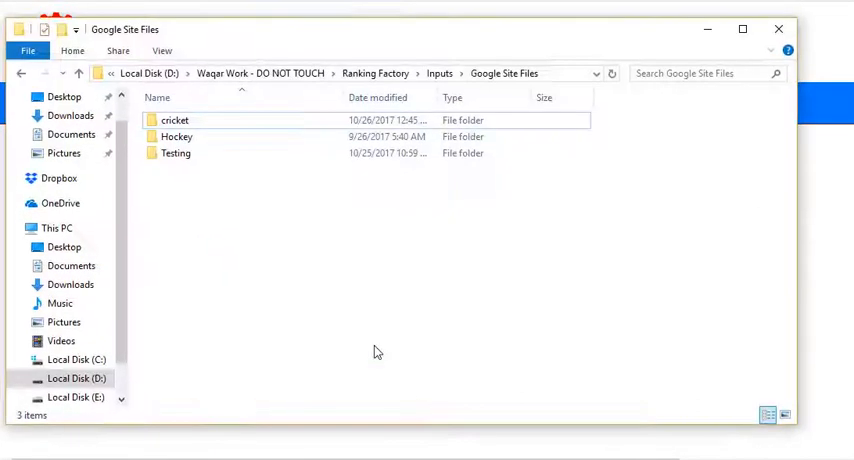
pyautogui.click(176, 120)
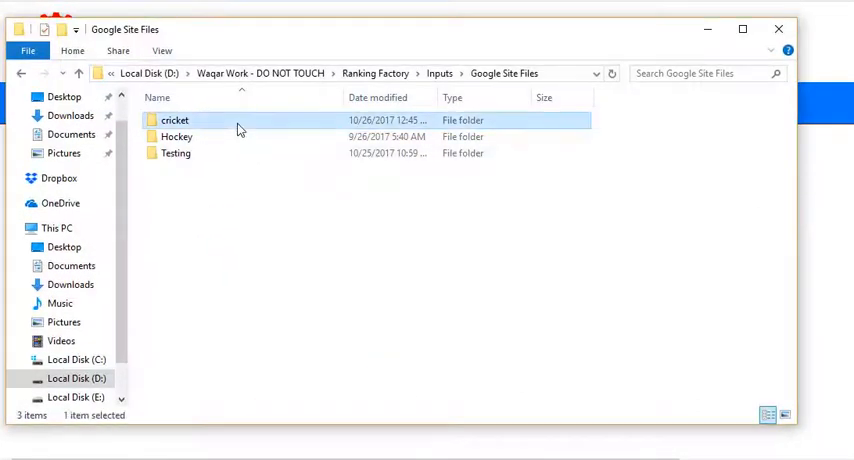
pyautogui.doubleClick(176, 120)
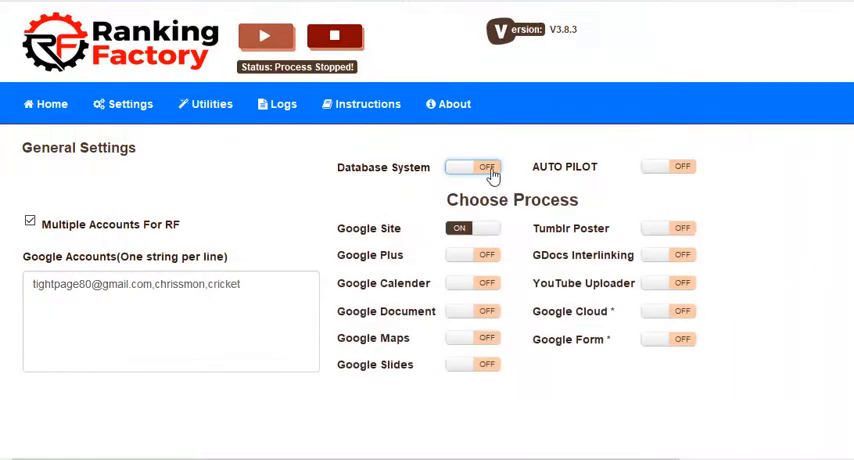
# Step: Go to Google Site Settings and enter the campaign name 'my first project'
pyautogui.click(128, 104)
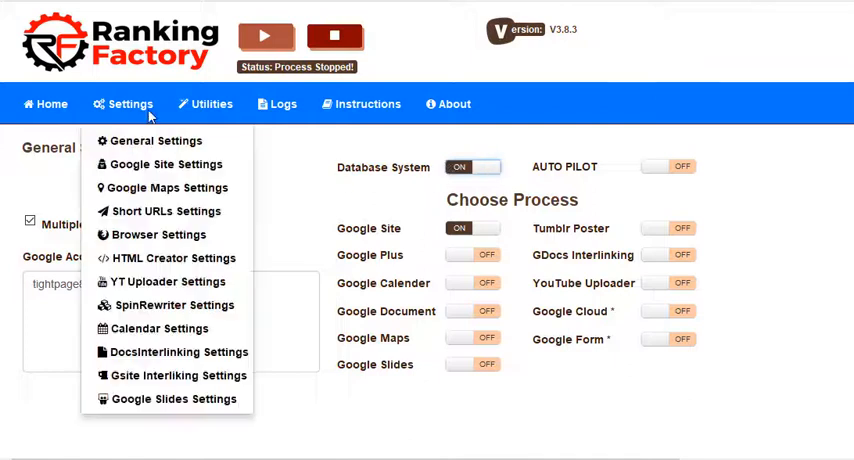
pyautogui.click(166, 164)
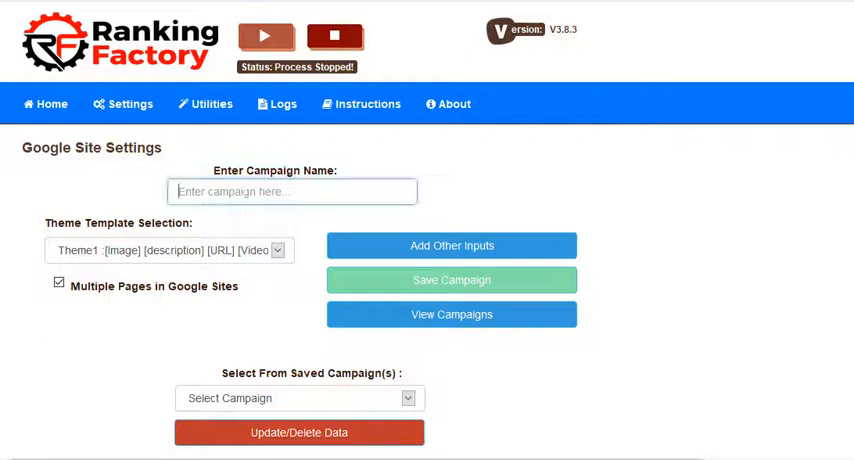
pyautogui.write('my')
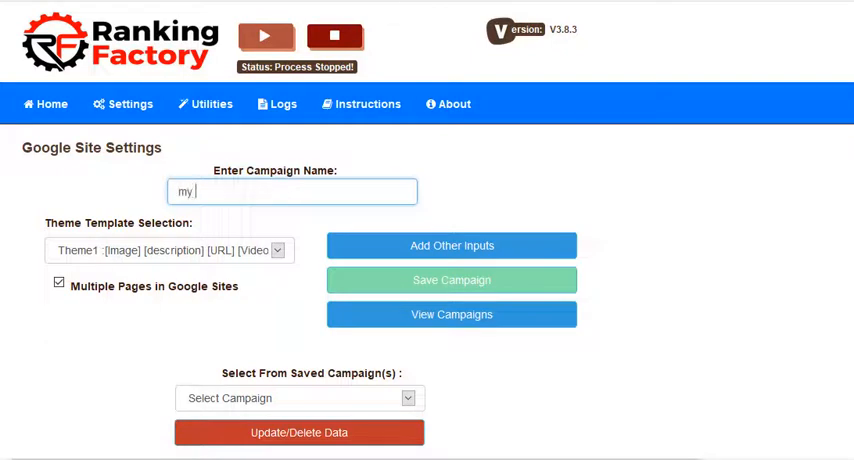
pyautogui.write('first')
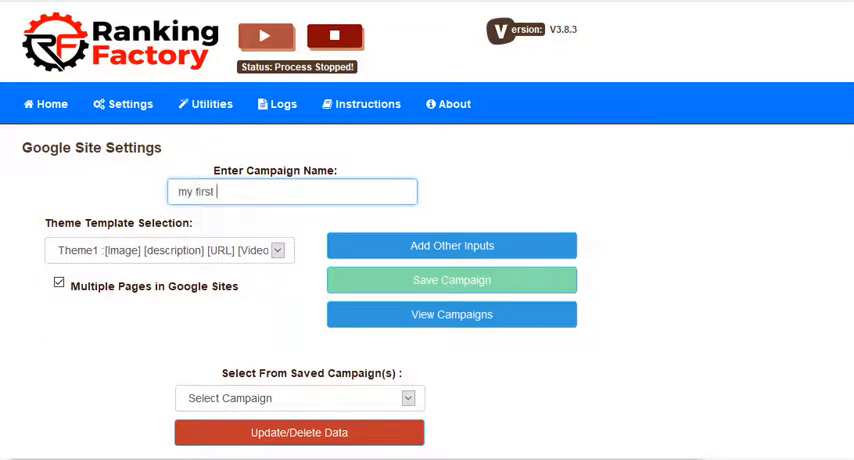
pyautogui.write('project')
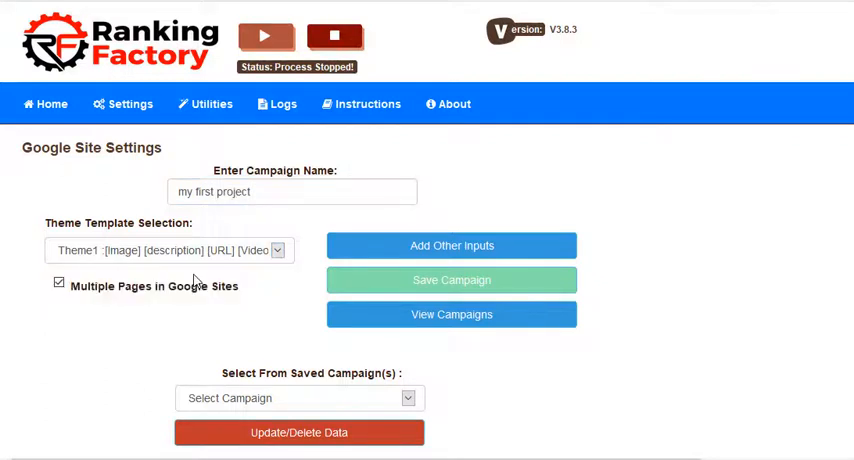
# Step: In the Add Other Inputs form, enter 'my first article' as the home page article
pyautogui.click(452, 246)
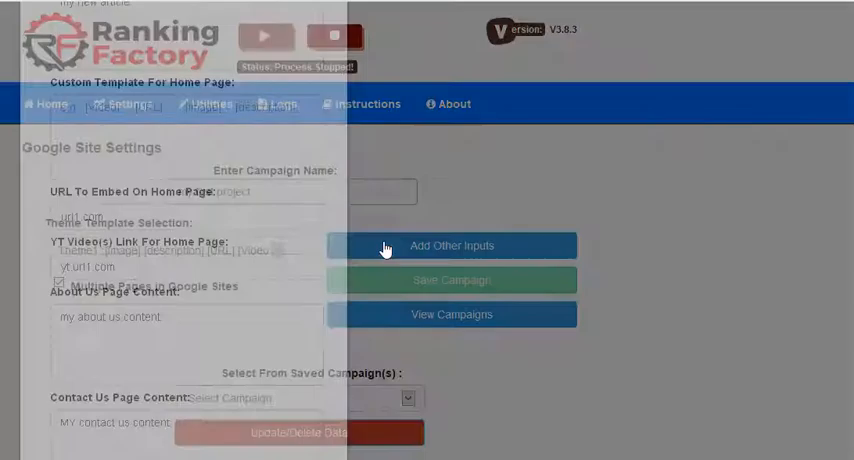
pyautogui.click(452, 246)
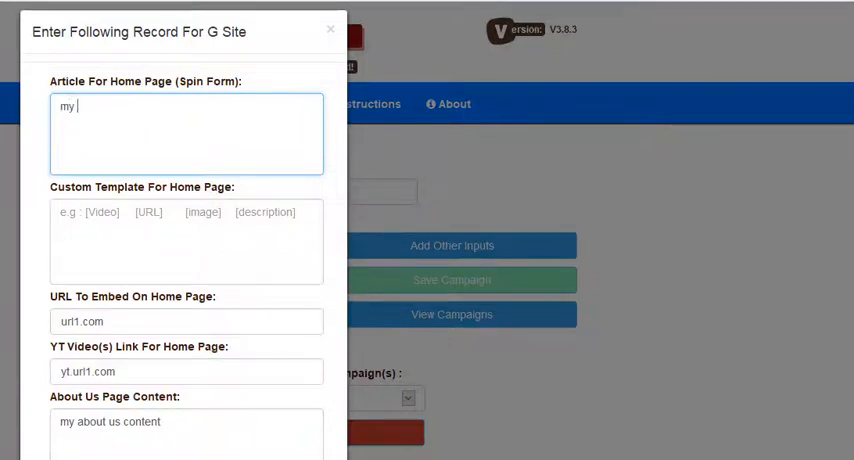
pyautogui.write('first')
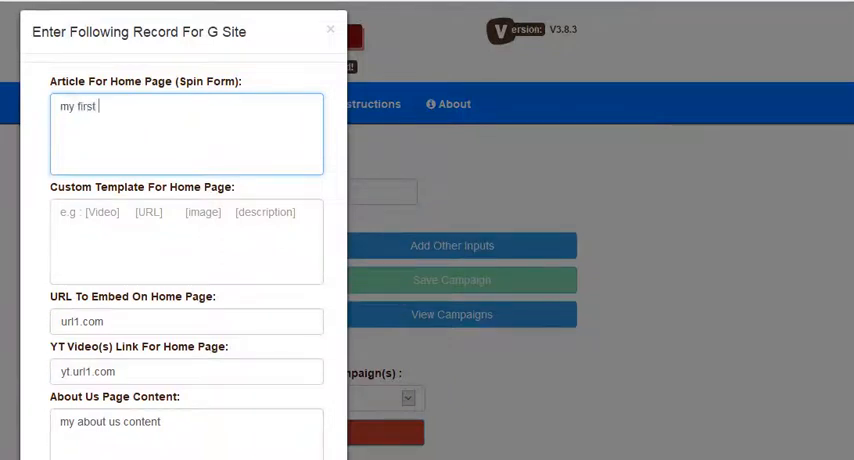
pyautogui.write('artcile')
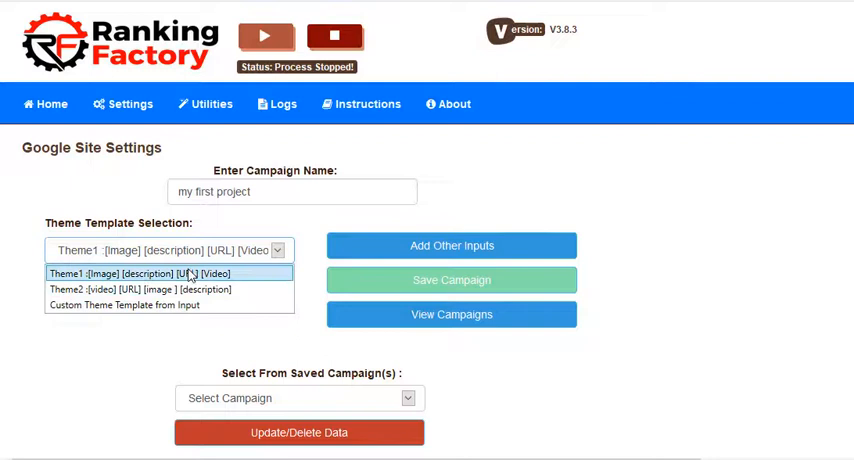
pyautogui.click(452, 246)
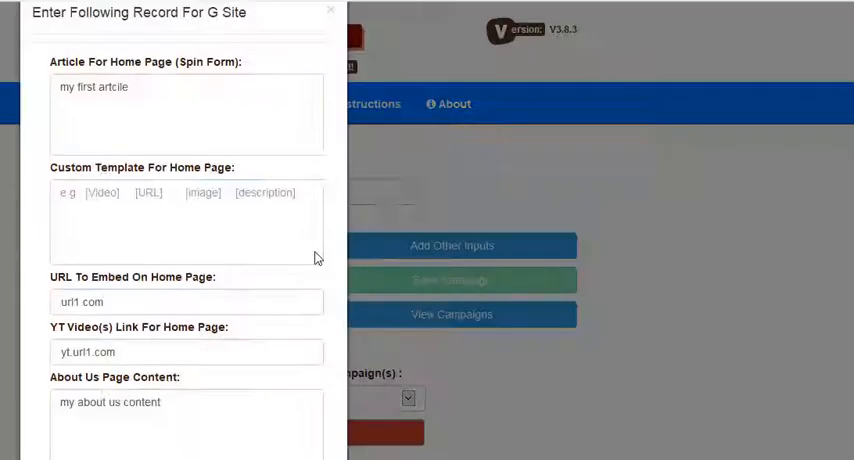
# Step: Select the existing home page embed URL text for editing
pyautogui.scroll(-3)
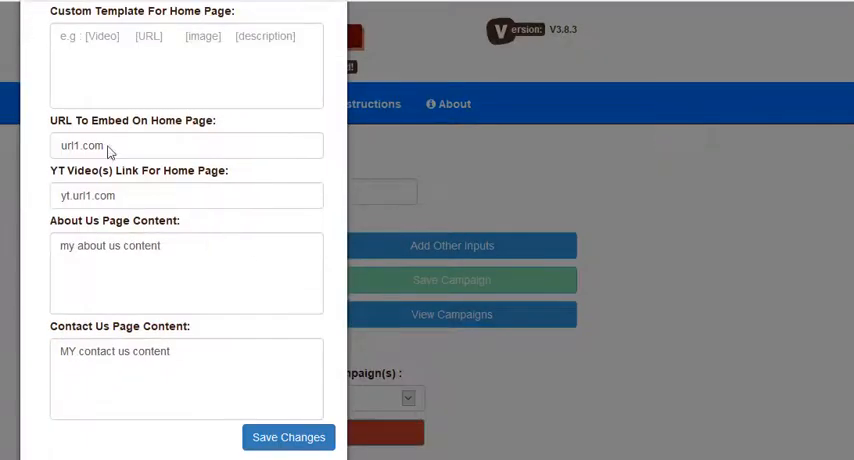
pyautogui.click(186, 144)
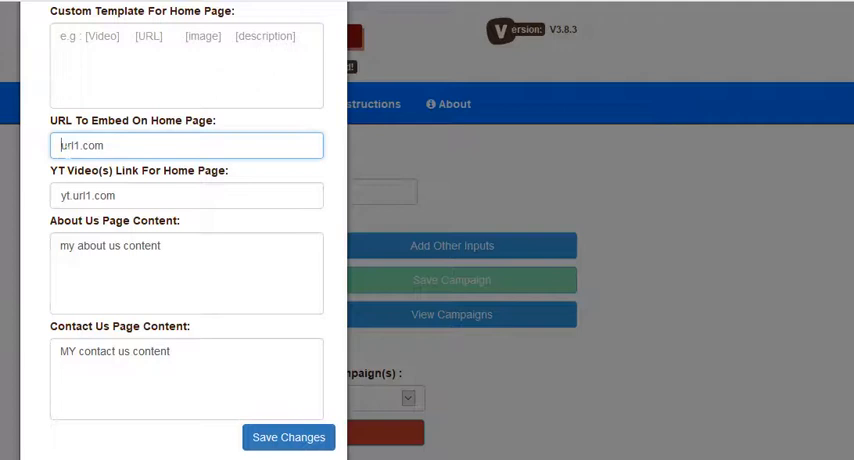
pyautogui.doubleClick(100, 196)
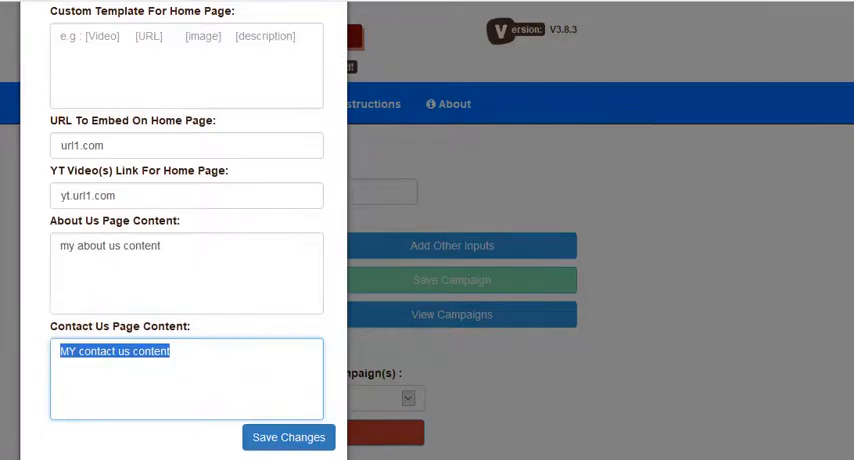
# Step: Rewrite the Contact Us page content as 'contact info', '[END]', 'location' on separate lines
pyautogui.click(188, 390)
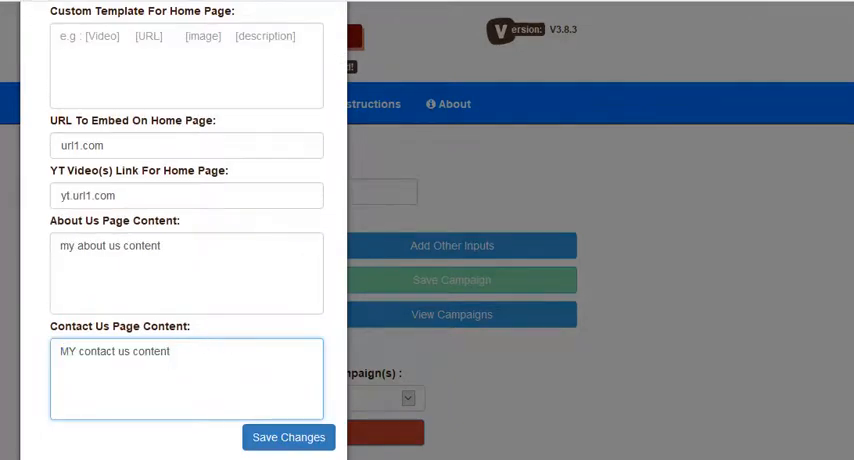
pyautogui.write('contact')
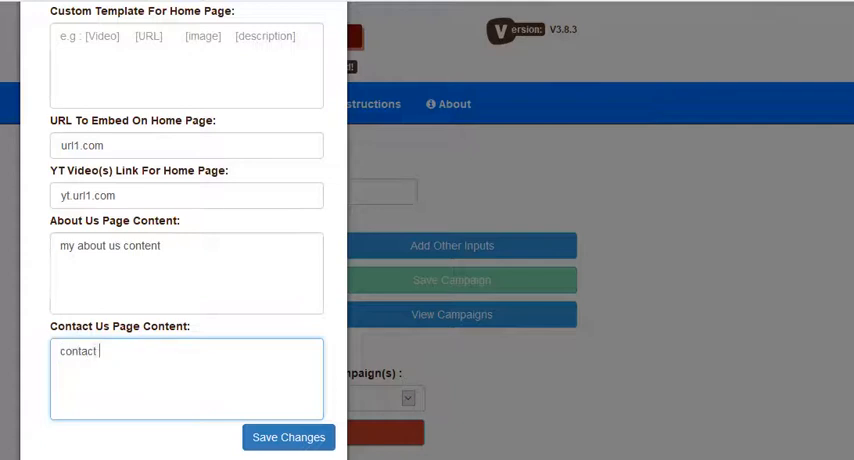
pyautogui.write('info')
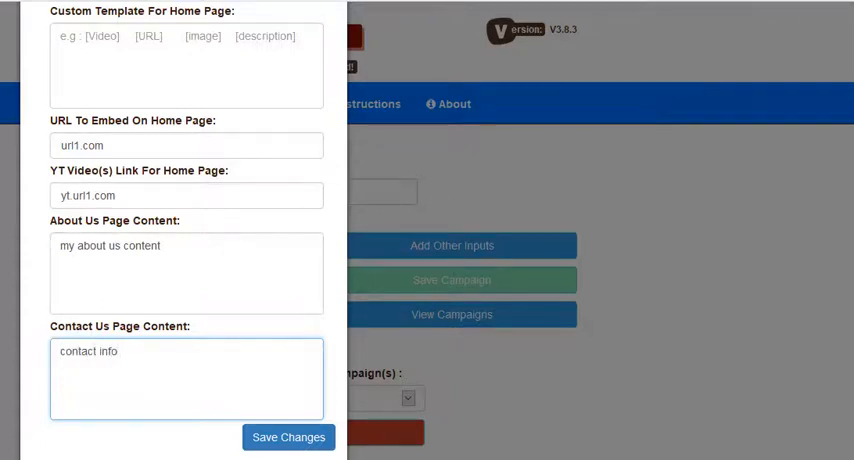
pyautogui.write('[END]')
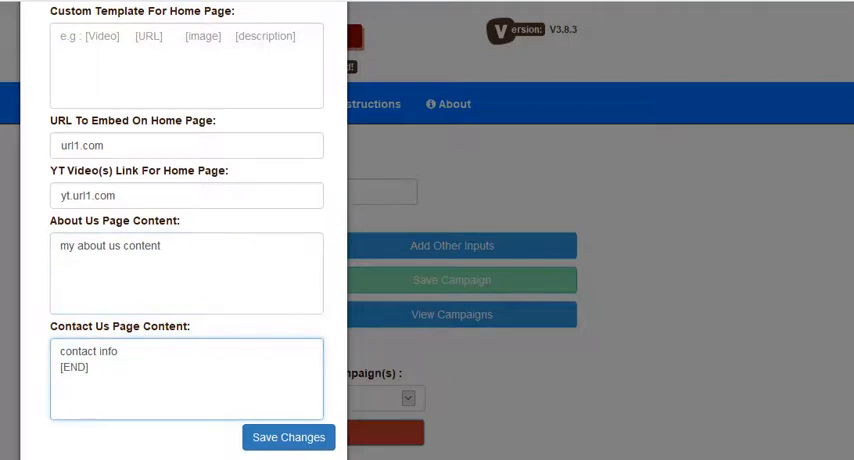
pyautogui.write('locat')
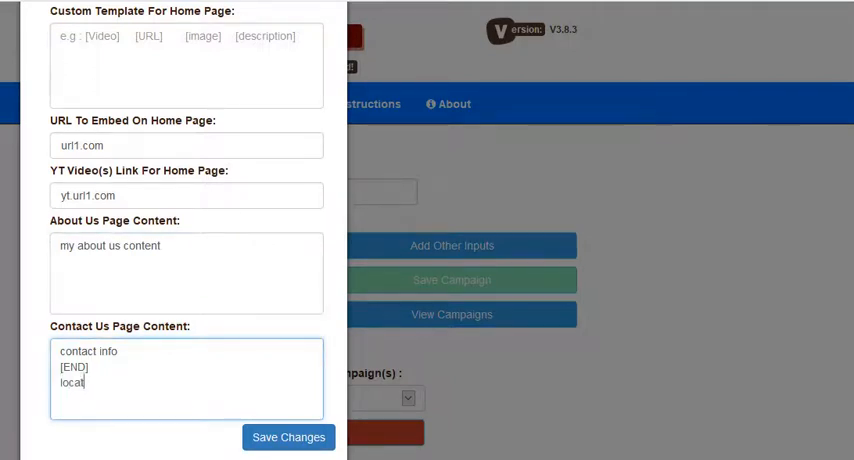
pyautogui.write('ion')
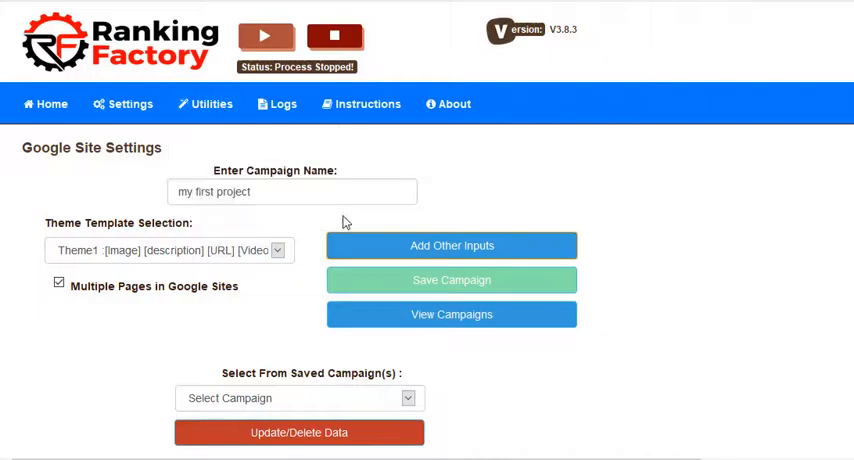
pyautogui.moveTo(350, 218)
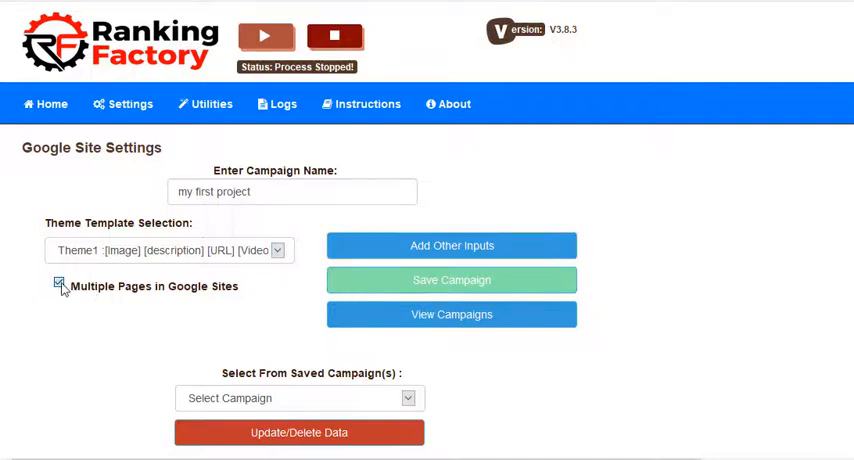
# Step: Enable multiple pages for Google Sites and bring up the multiple-page inputs form
pyautogui.click(60, 284)
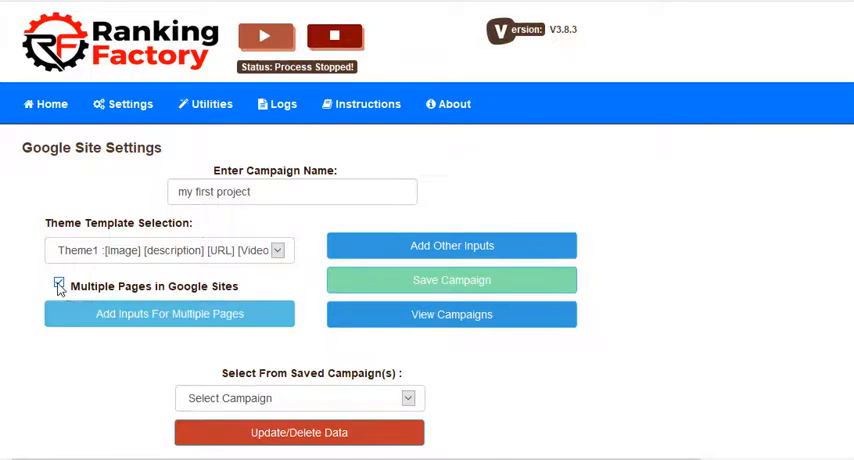
pyautogui.click(168, 312)
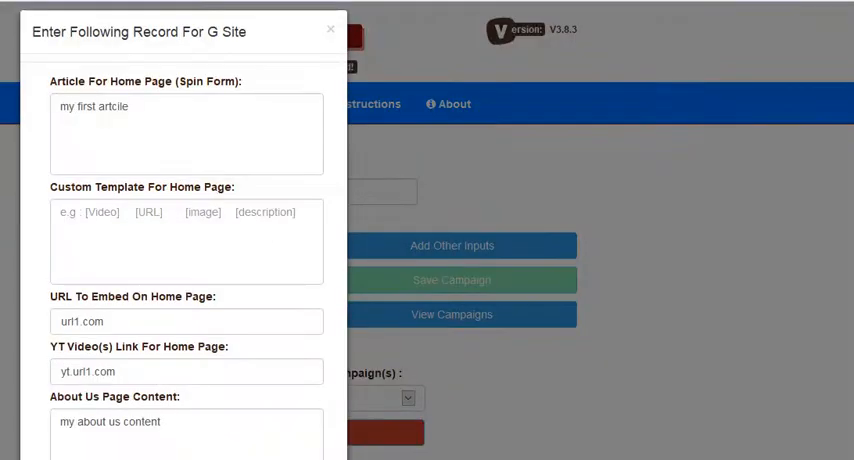
pyautogui.click(330, 28)
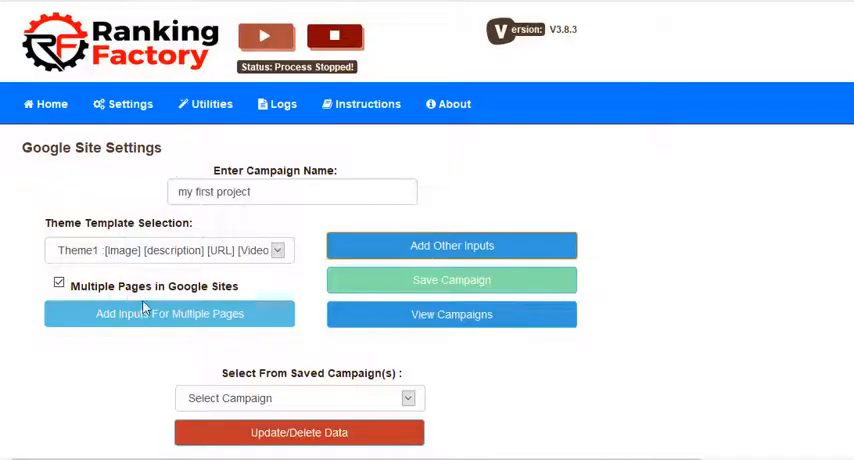
pyautogui.click(168, 314)
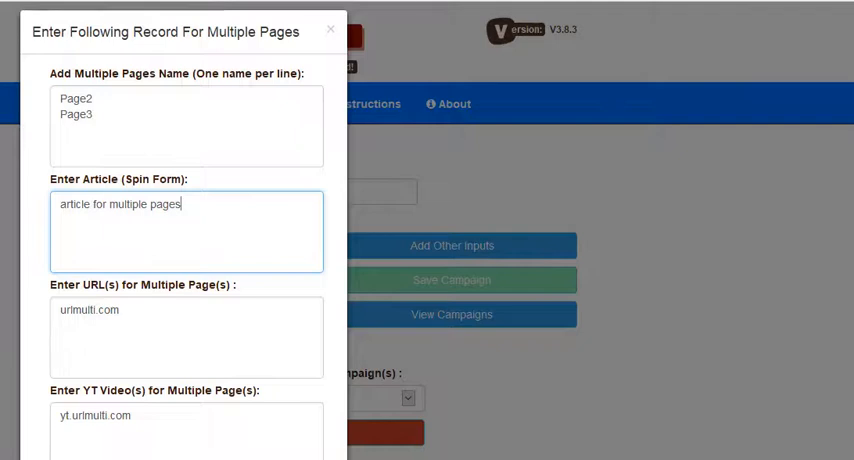
# Step: Enter the urlmulti.com page URLs and save the multiple-page entries
pyautogui.doubleClick(76, 114)
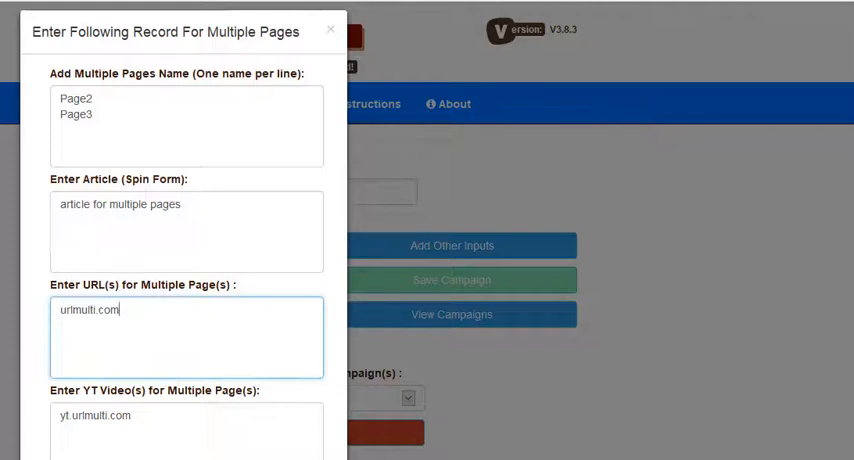
pyautogui.write('urlmulti.com')
pyautogui.write('urlmulti2.com')
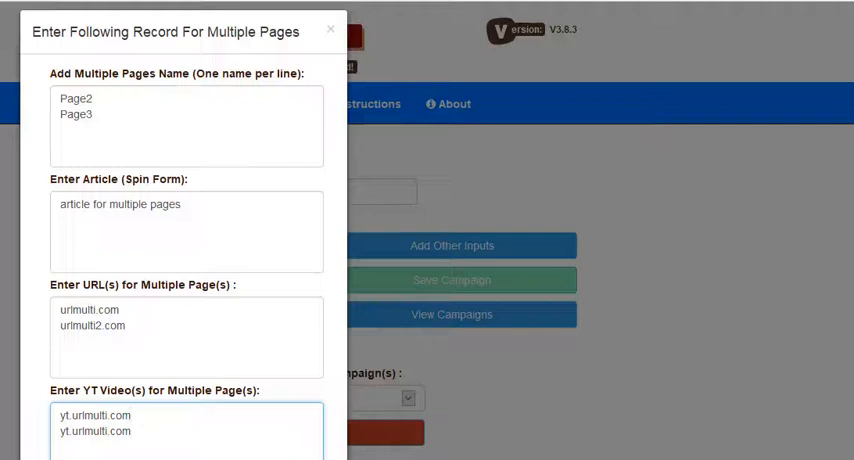
pyautogui.scroll(-3)
pyautogui.write('2')
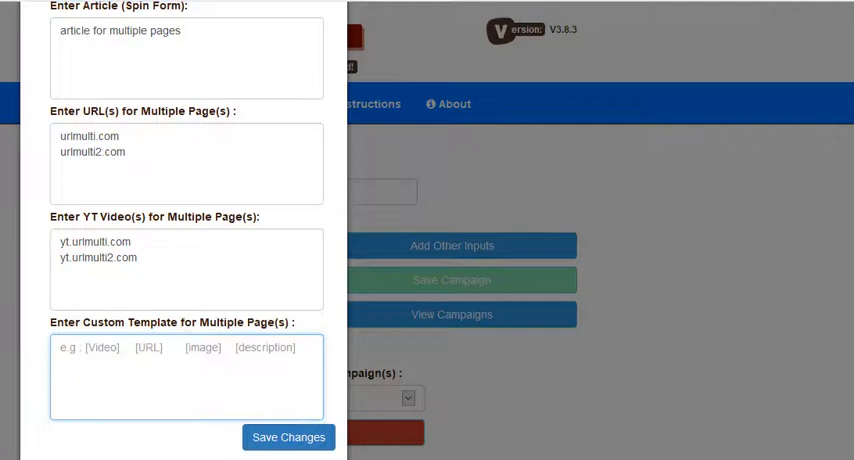
pyautogui.click(288, 436)
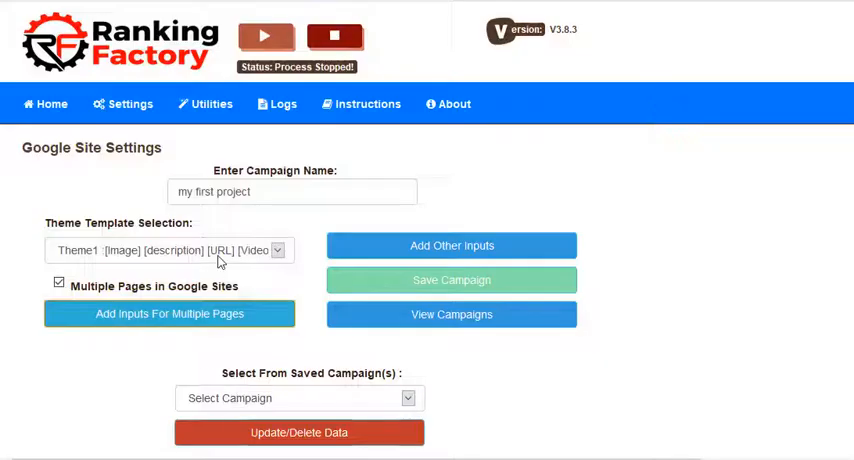
pyautogui.click(164, 250)
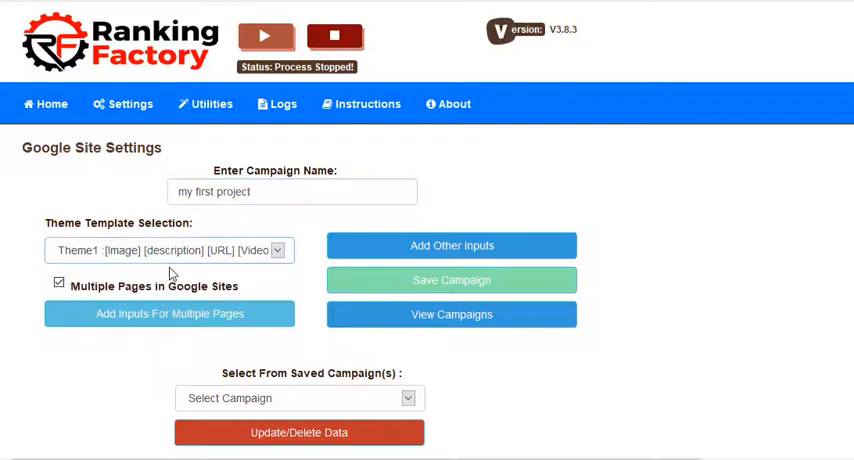
pyautogui.moveTo(184, 296)
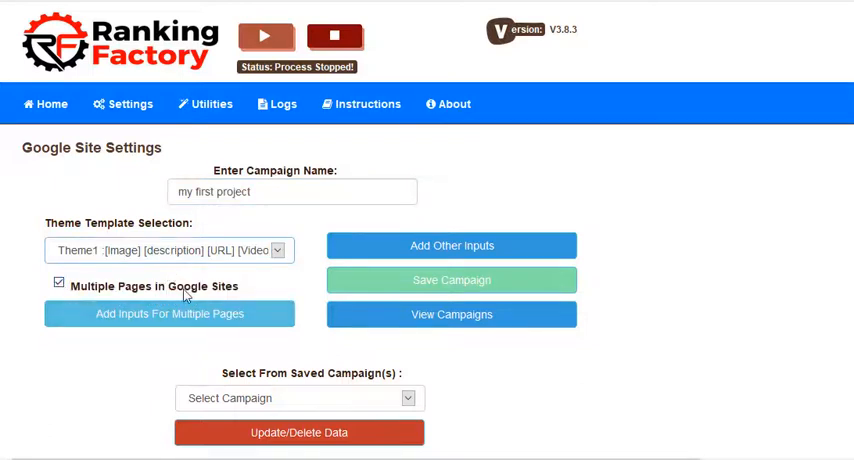
pyautogui.click(168, 312)
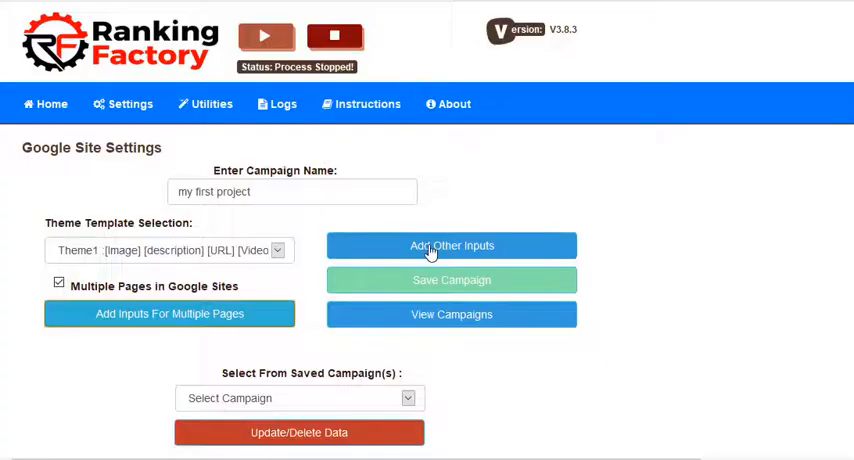
pyautogui.click(452, 246)
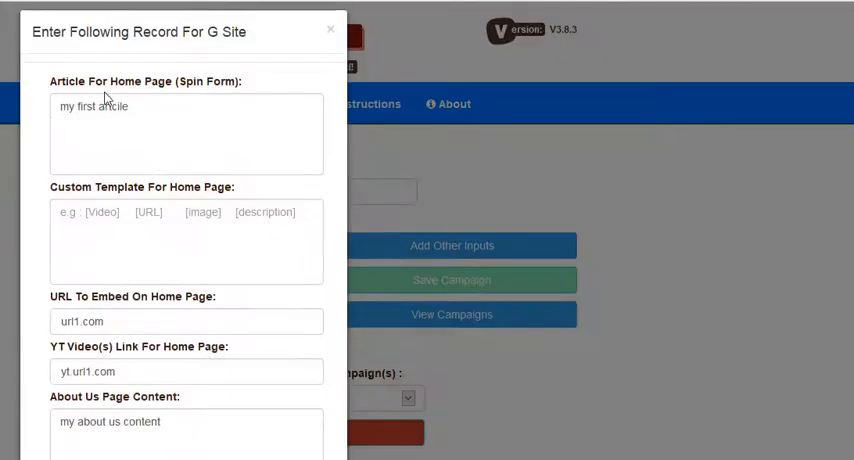
pyautogui.click(186, 320)
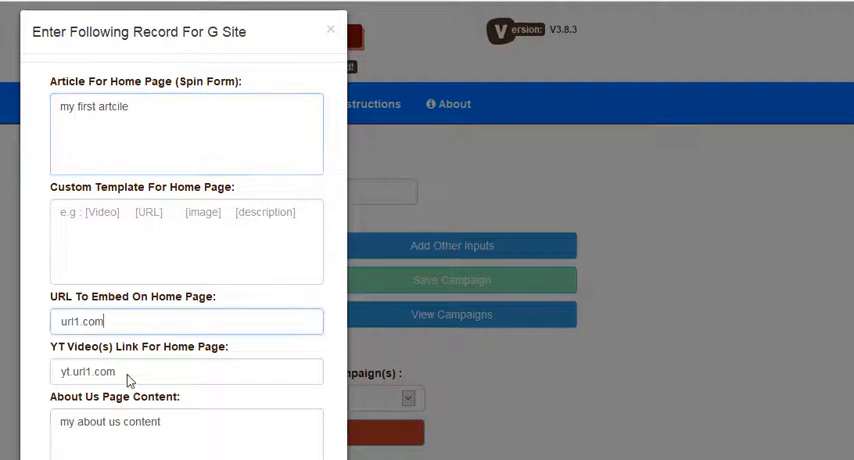
pyautogui.scroll(-3)
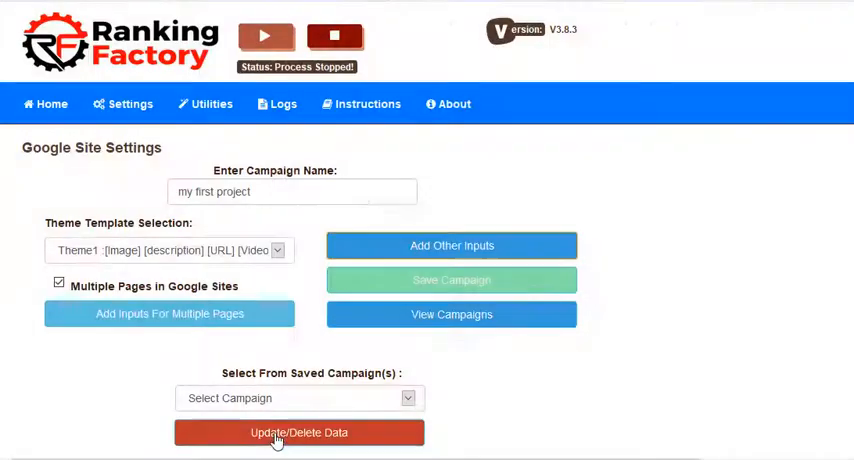
pyautogui.moveTo(224, 214)
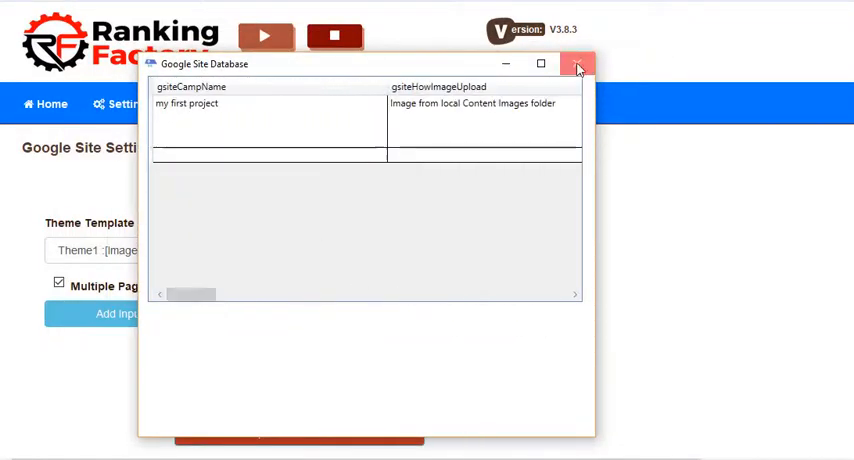
# Step: Close the Google Site Database window after saving 'my first project'
pyautogui.click(576, 62)
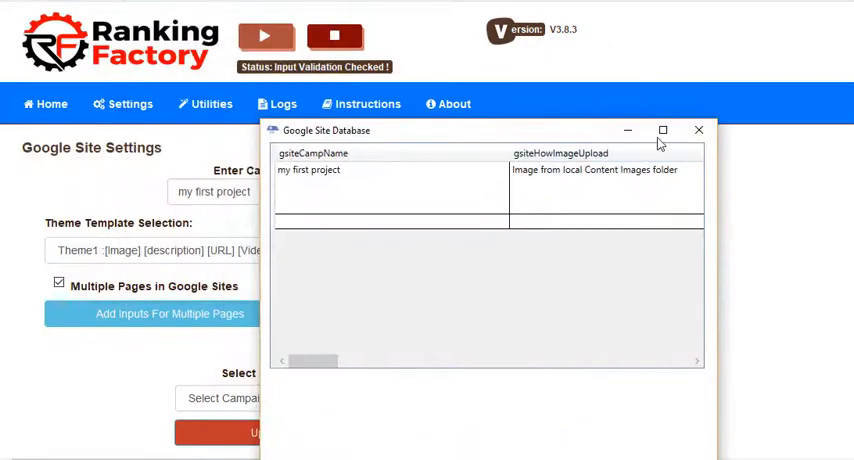
pyautogui.click(698, 130)
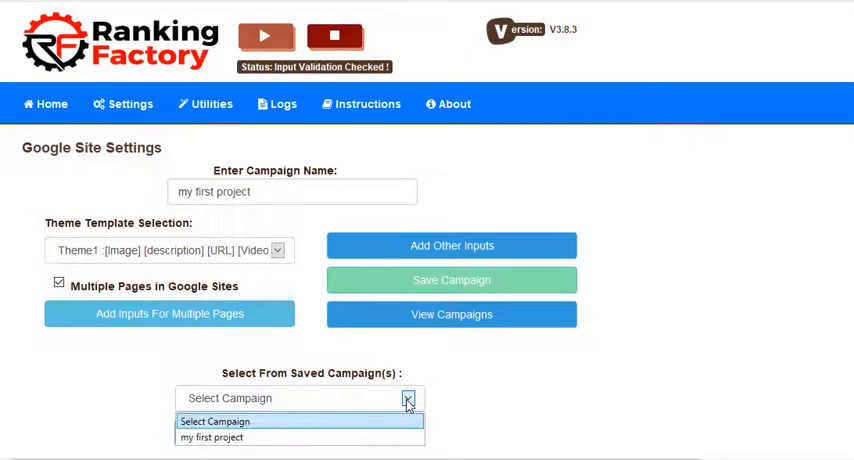
# Step: Update the 'my first project' record with article 'new my first article' and URL newurl1.com
pyautogui.click(212, 436)
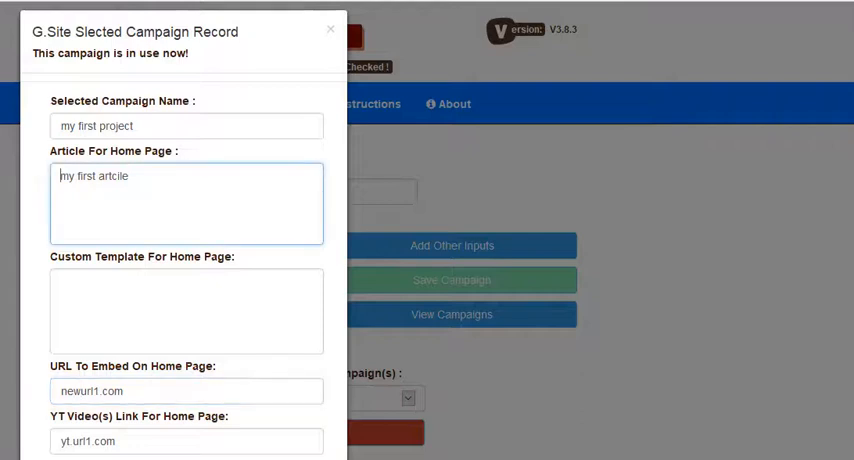
pyautogui.scroll(-3)
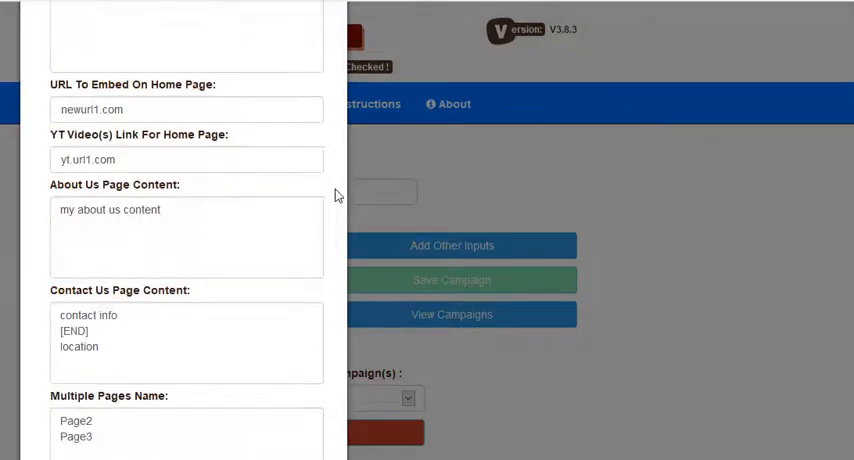
pyautogui.scroll(-3)
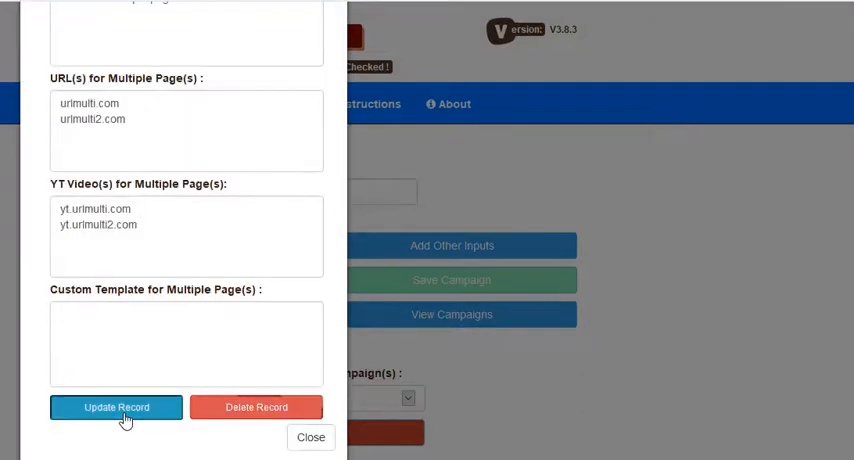
pyautogui.click(310, 436)
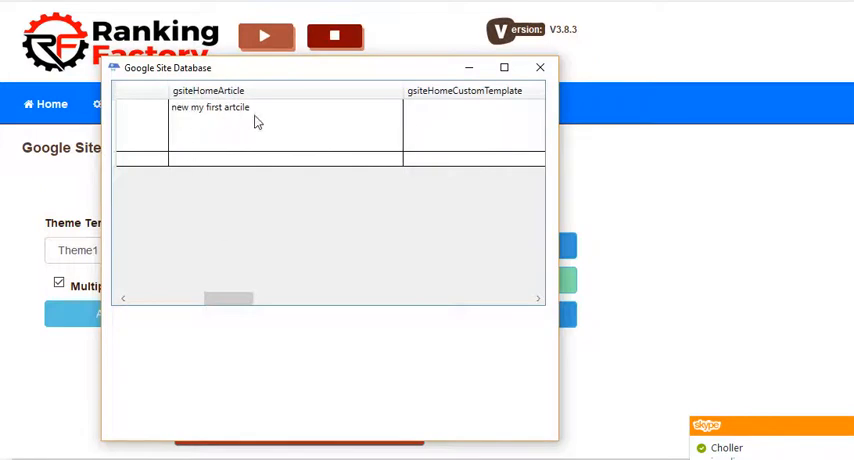
pyautogui.moveTo(220, 294)
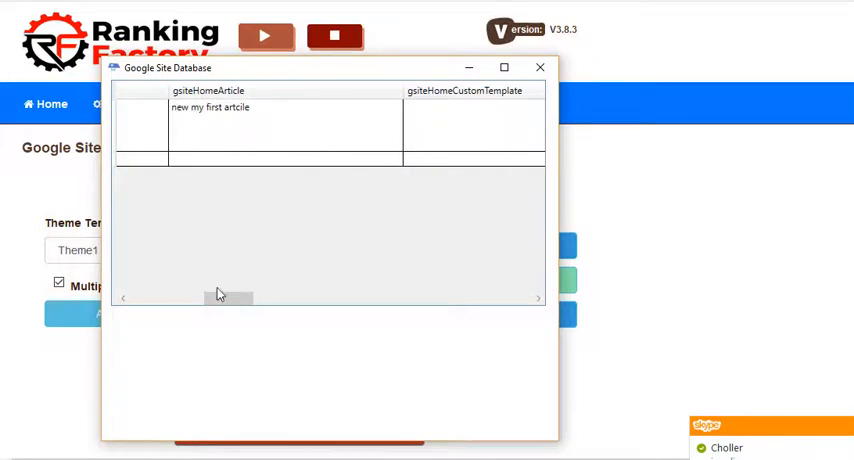
# Step: Review the updated database record and close its window
pyautogui.hscroll(3)
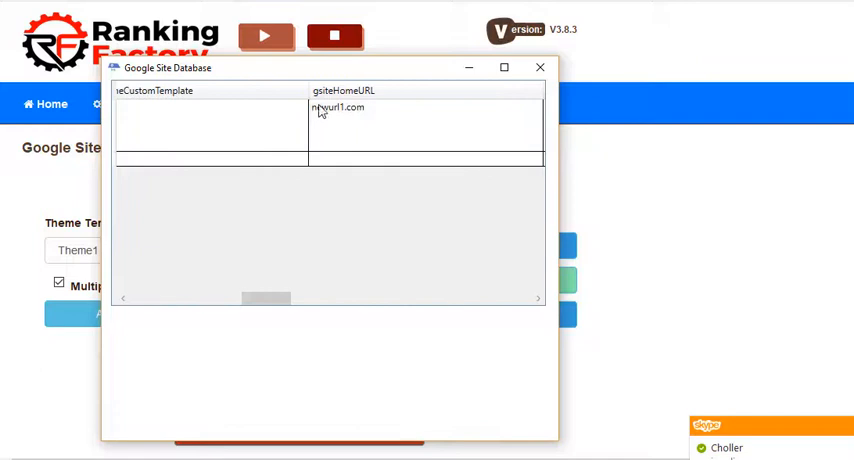
pyautogui.click(540, 68)
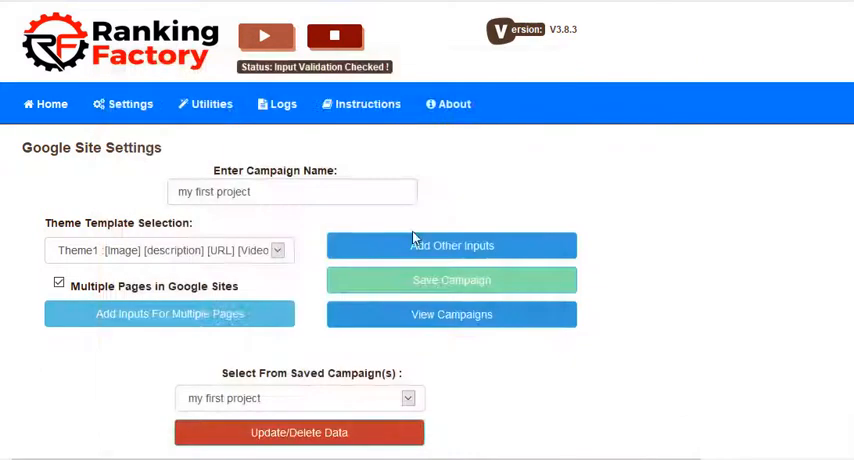
pyautogui.moveTo(508, 220)
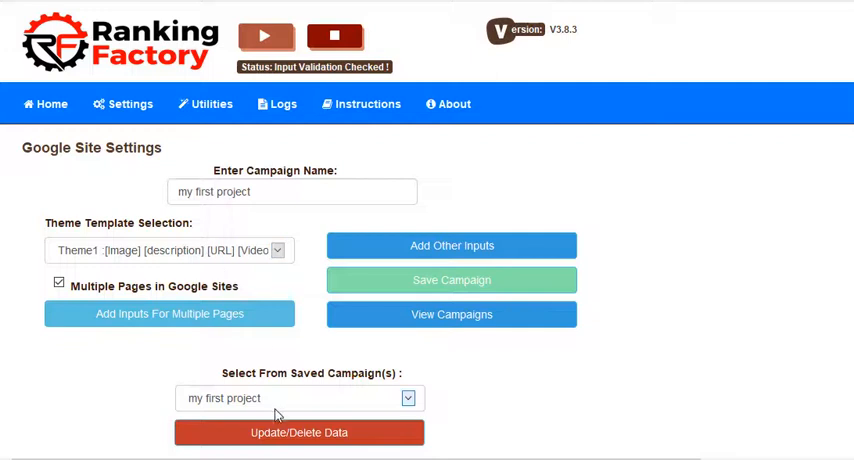
# Step: Switch the Google Site process on in General Settings, then return to Google Site Settings
pyautogui.click(124, 104)
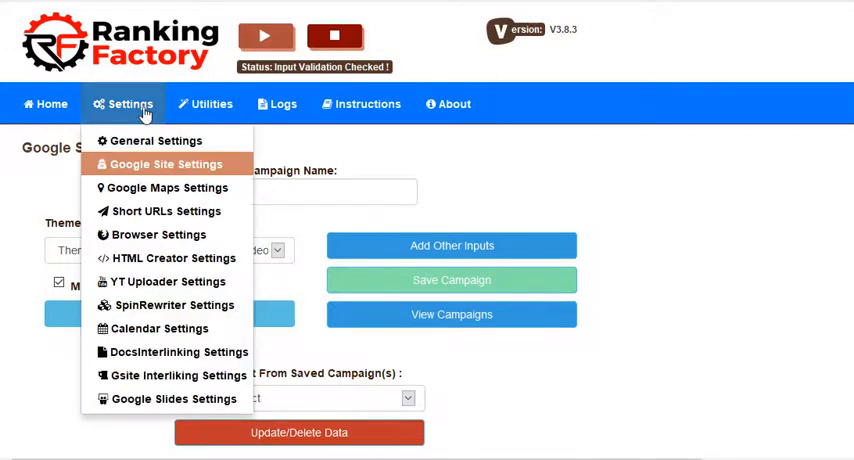
pyautogui.click(156, 140)
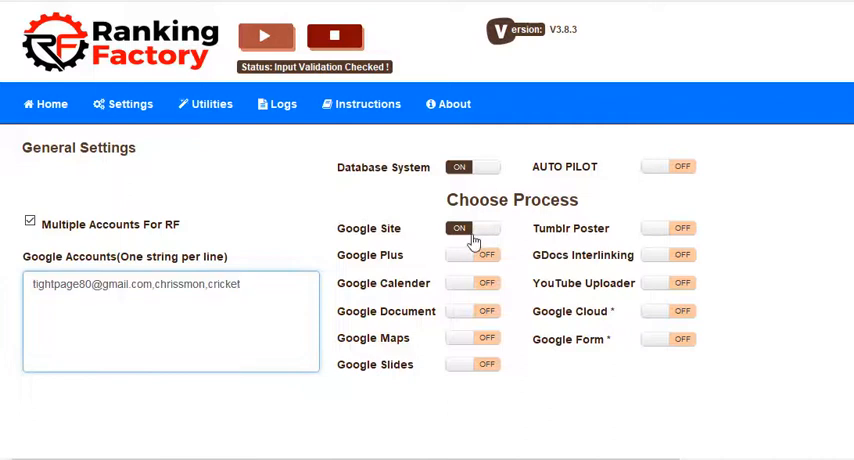
pyautogui.moveTo(470, 244)
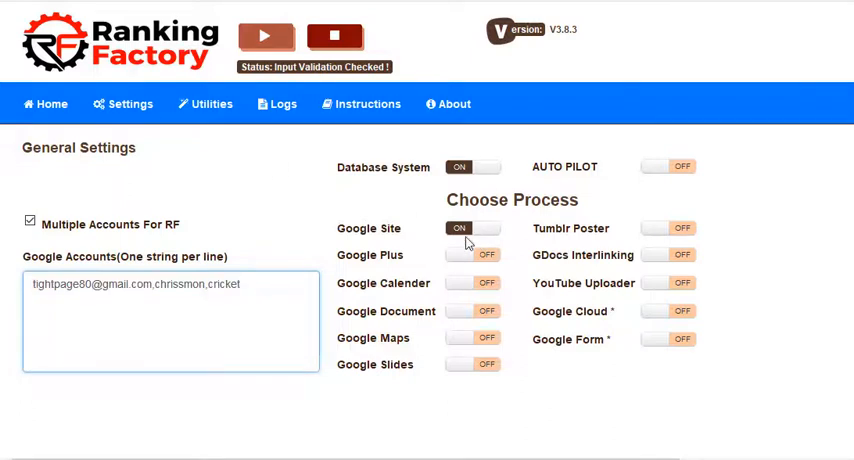
pyautogui.click(212, 104)
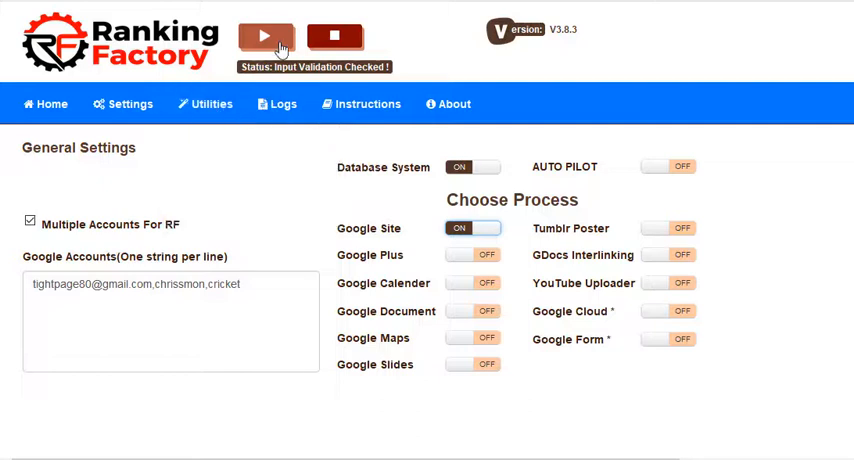
pyautogui.click(124, 104)
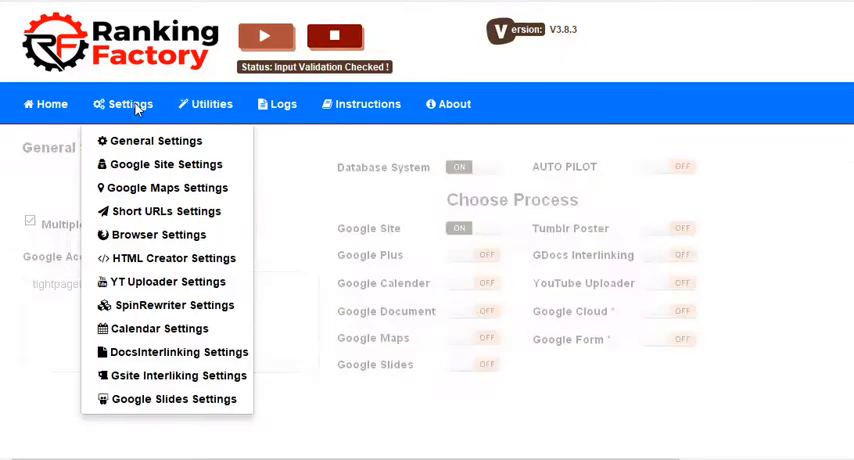
pyautogui.moveTo(168, 164)
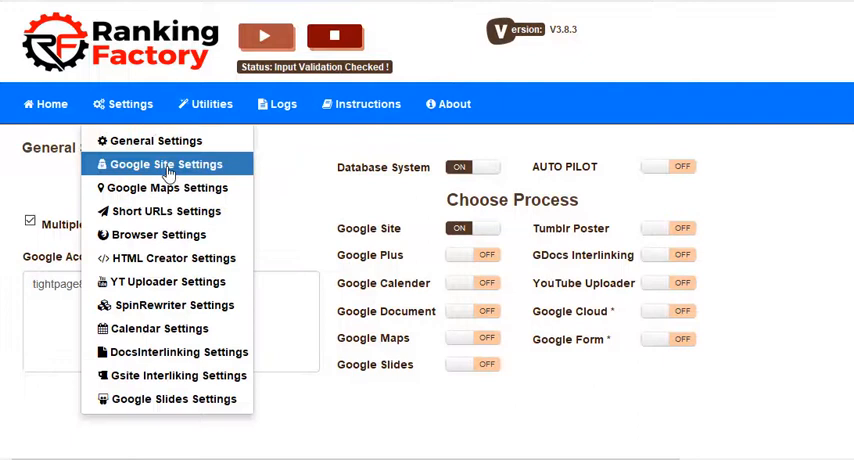
pyautogui.click(164, 164)
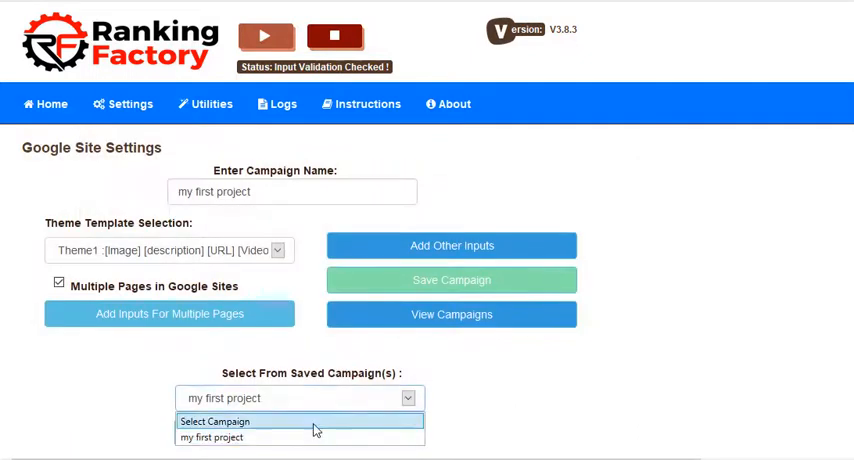
# Step: Reset the saved campaign dropdown to 'Select Campaign', triggering the select-or-create warning
pyautogui.click(214, 420)
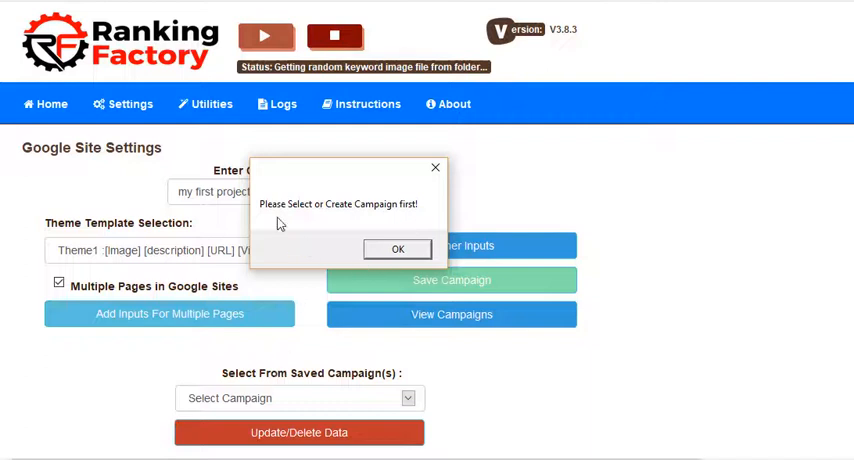
pyautogui.moveTo(348, 196)
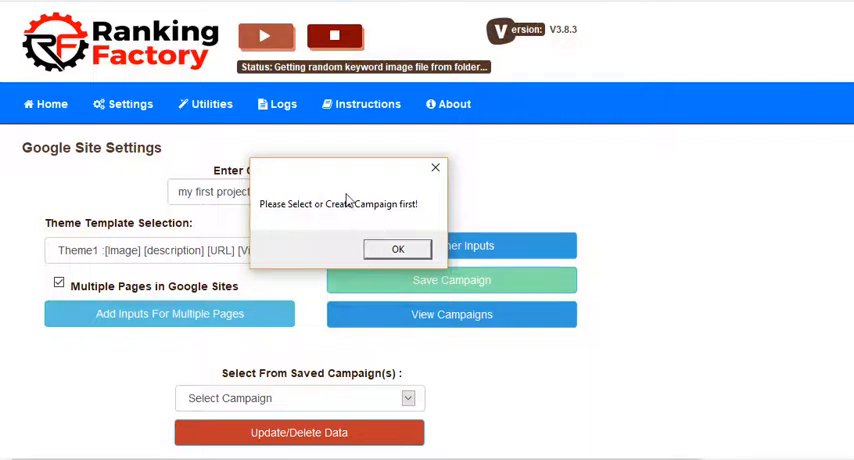